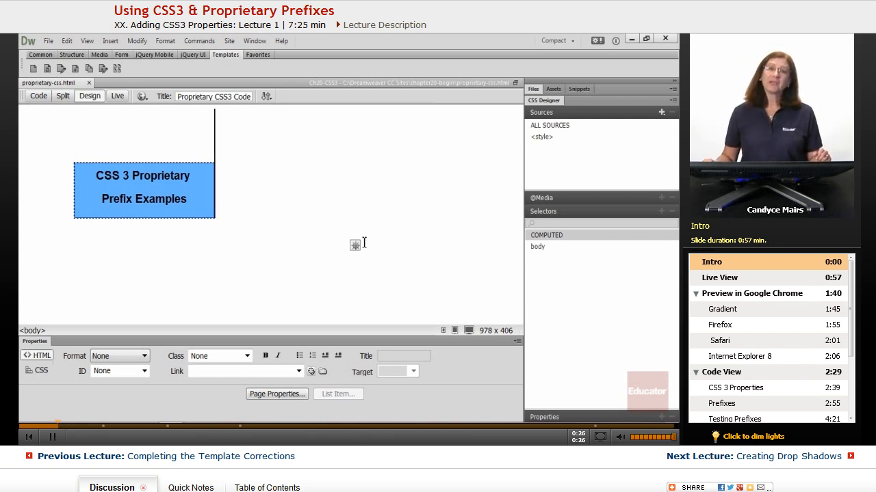
mouse_move(309, 208)
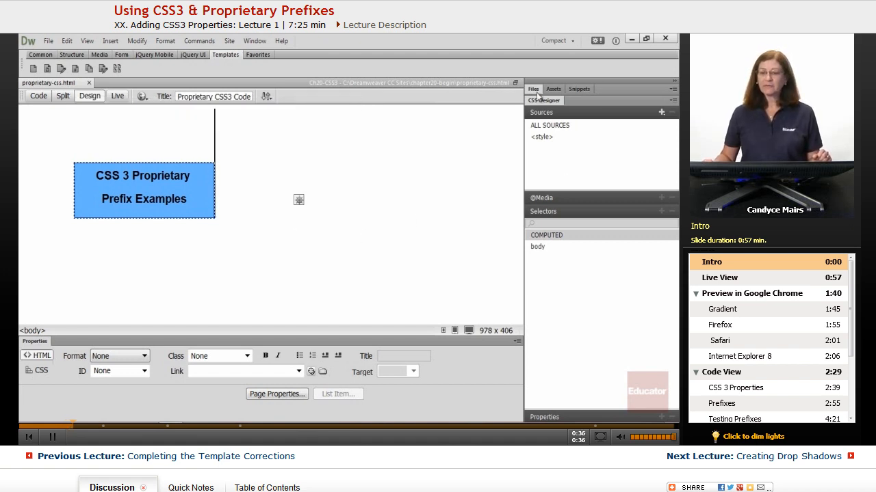
Show the Ch20-CSS3 site's local files in the Files panel beside the open page
left_click(534, 89)
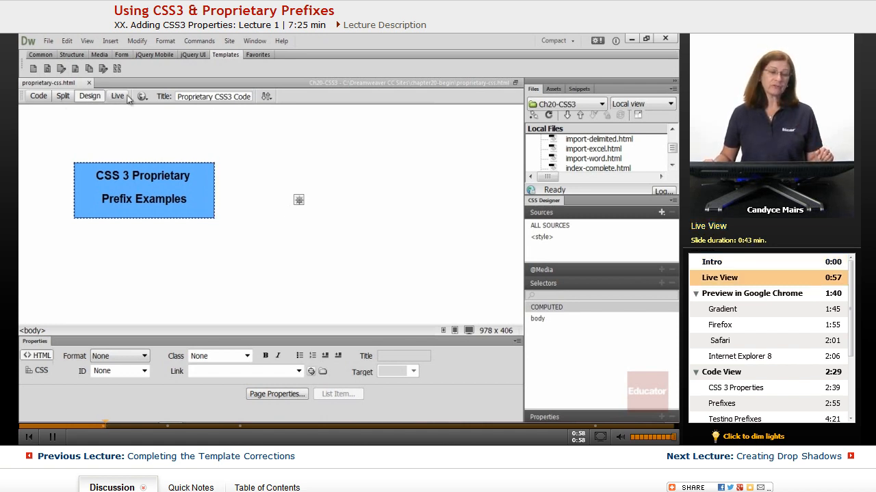
left_click(118, 95)
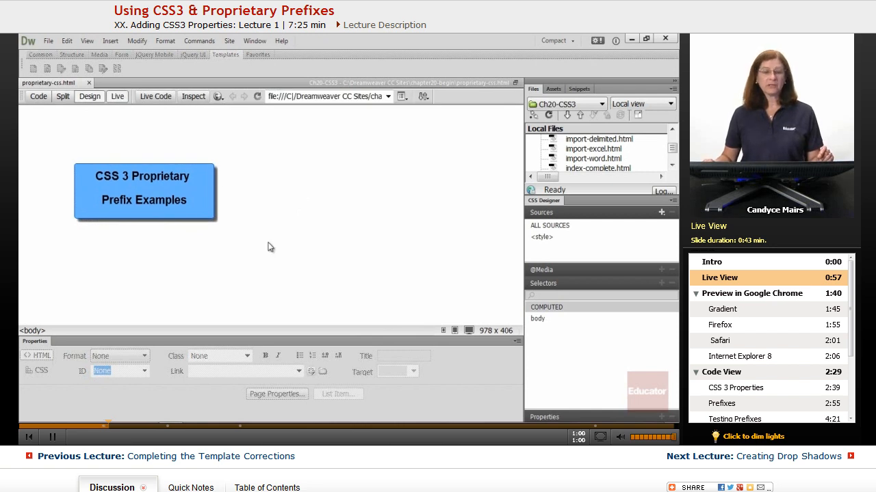
mouse_move(235, 242)
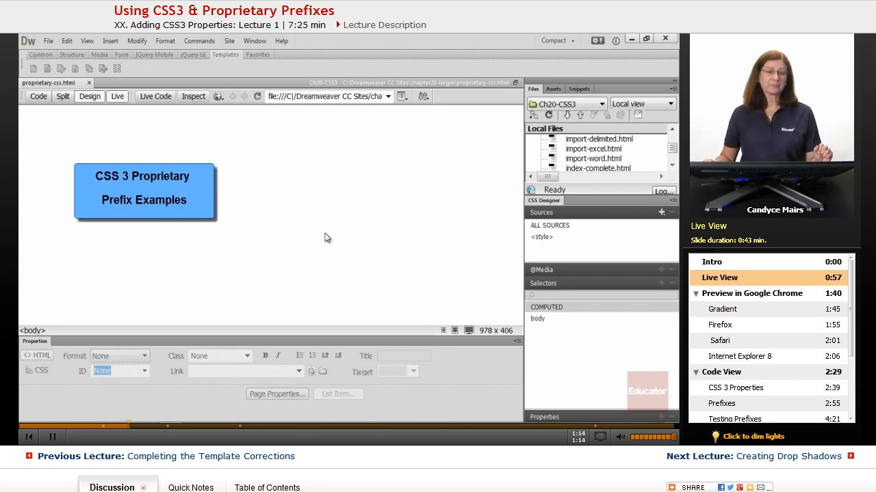
mouse_move(282, 238)
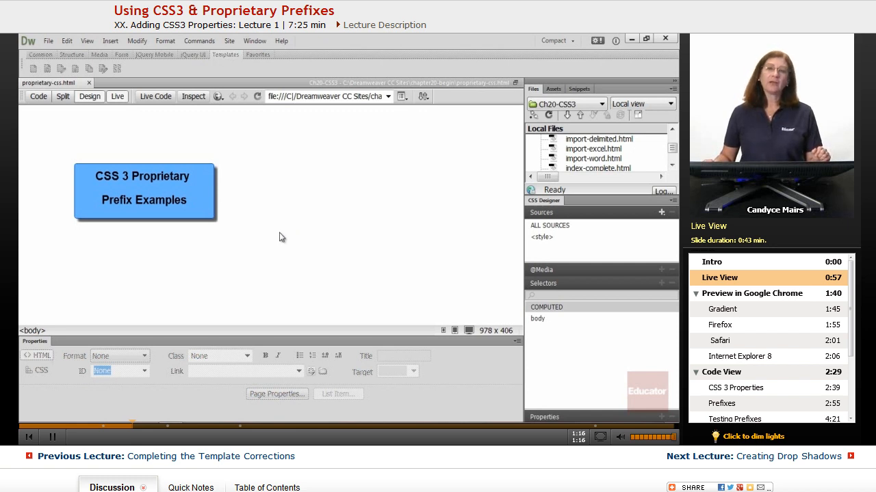
mouse_move(211, 228)
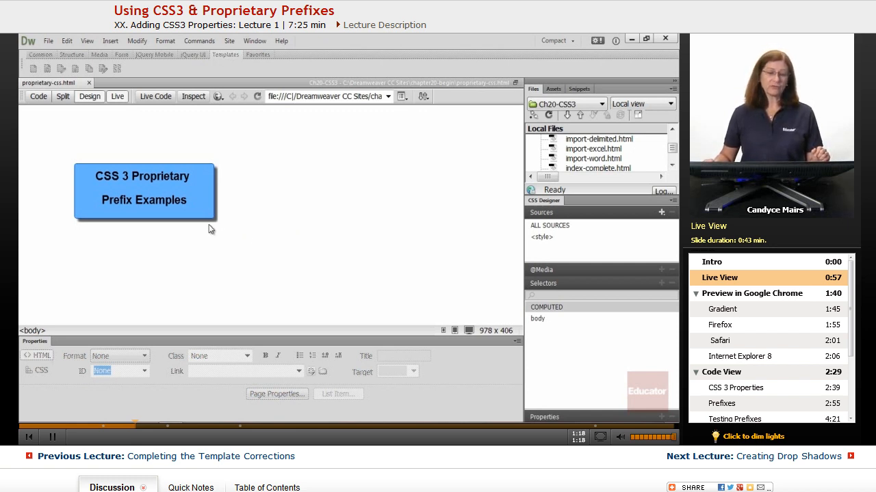
mouse_move(236, 192)
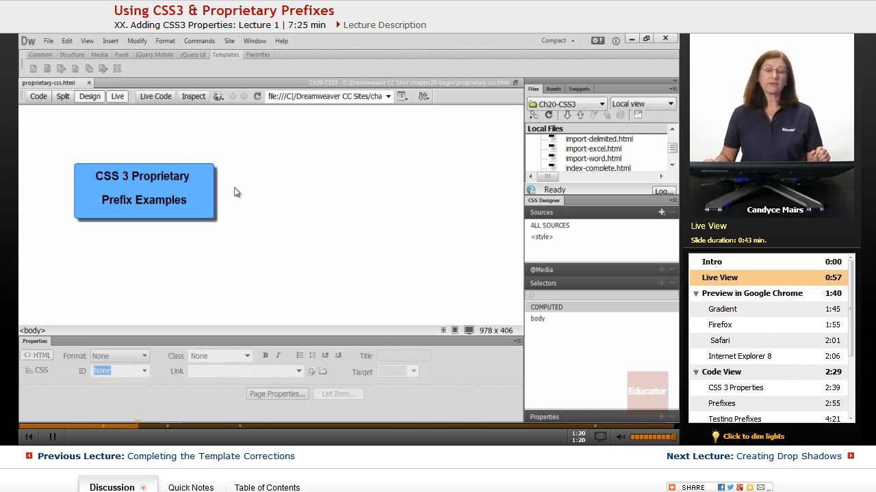
mouse_move(249, 193)
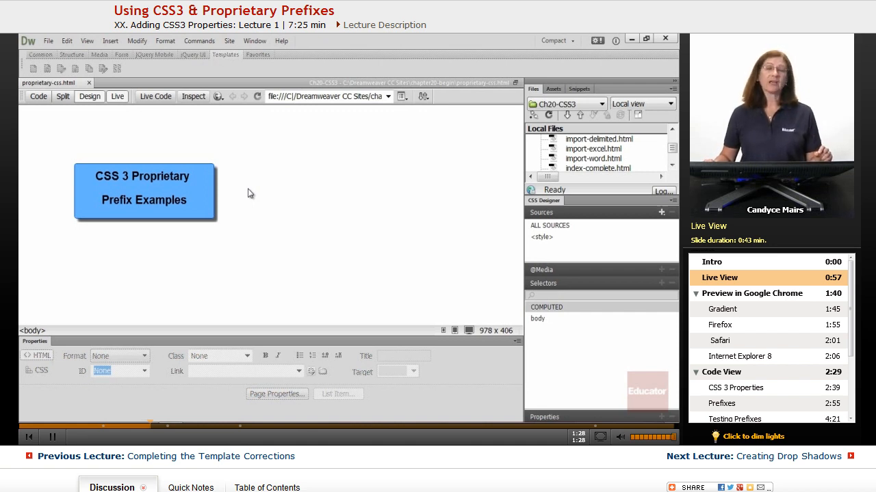
mouse_move(212, 200)
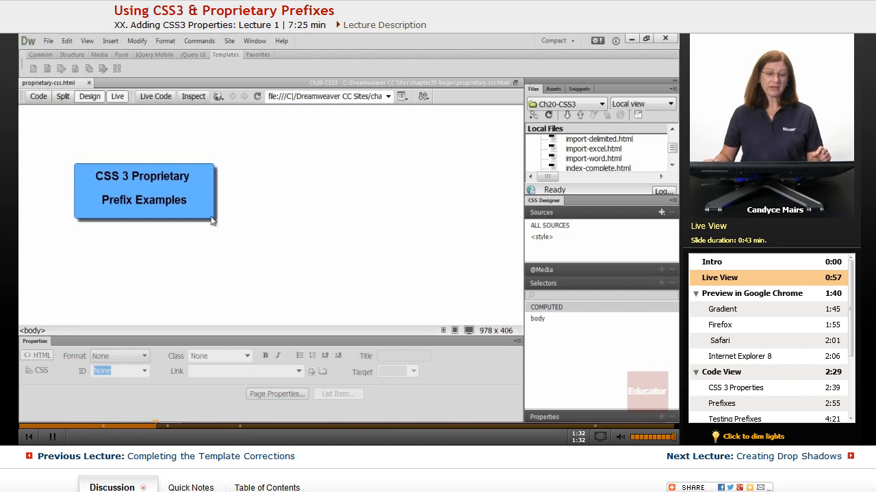
mouse_move(214, 169)
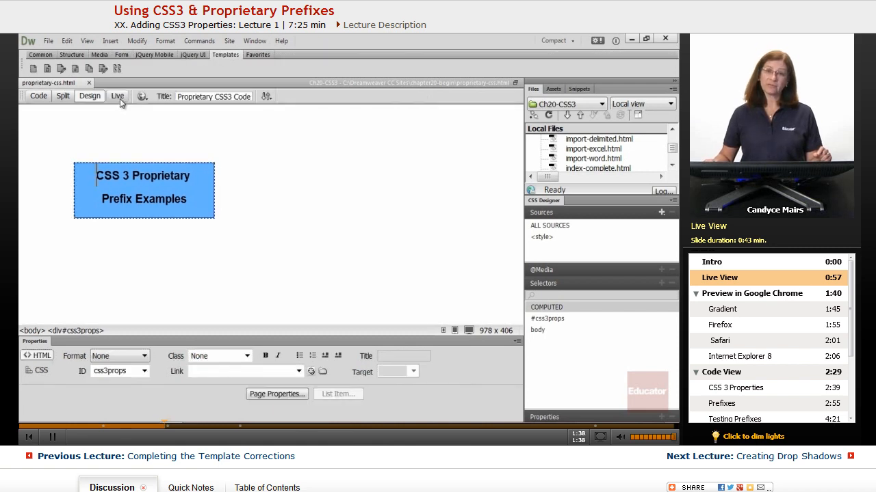
Preview the CSS3 box page in Google Chrome, close it, then preview it in Firefox
left_click(142, 96)
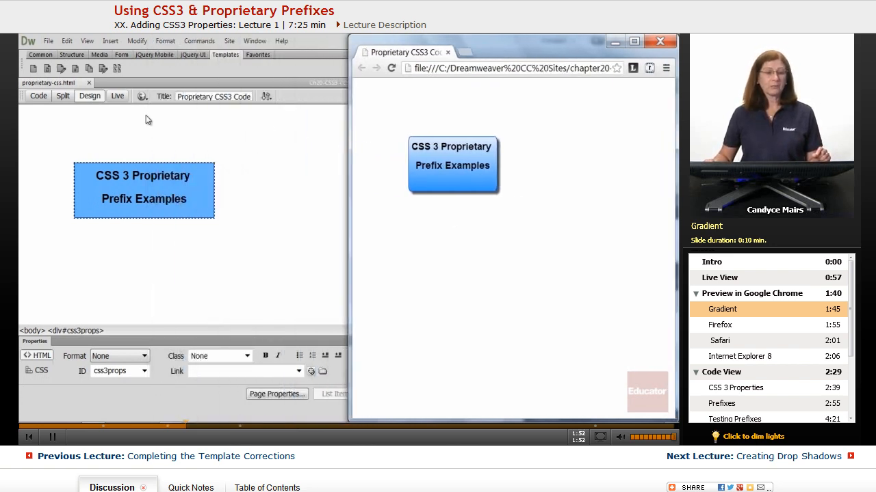
left_click(661, 41)
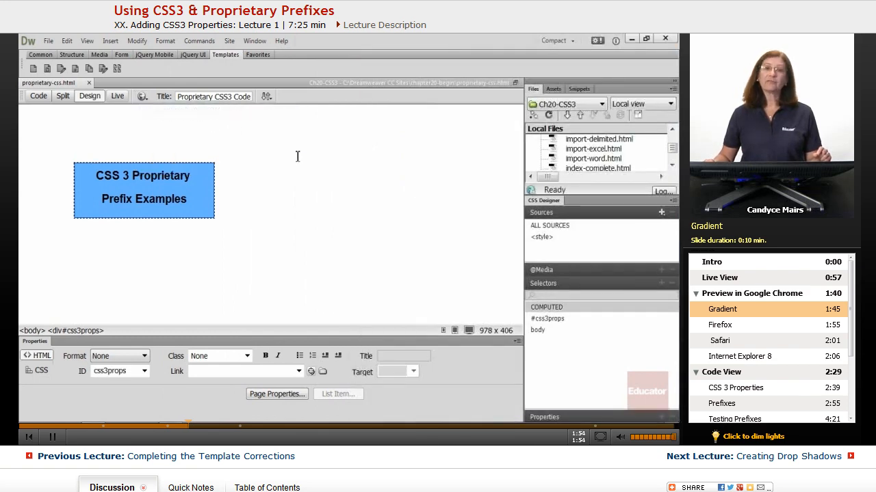
left_click(719, 325)
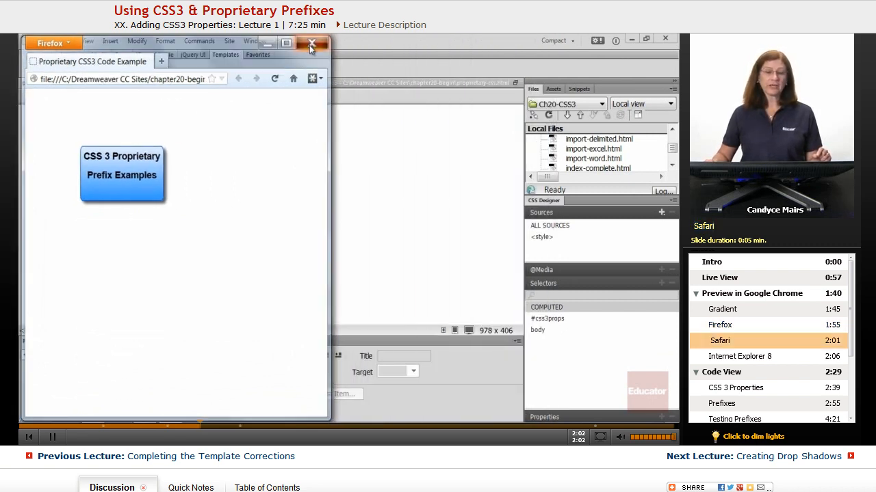
Close Firefox, preview the CSS3 box page in Safari, then close Safari
left_click(312, 44)
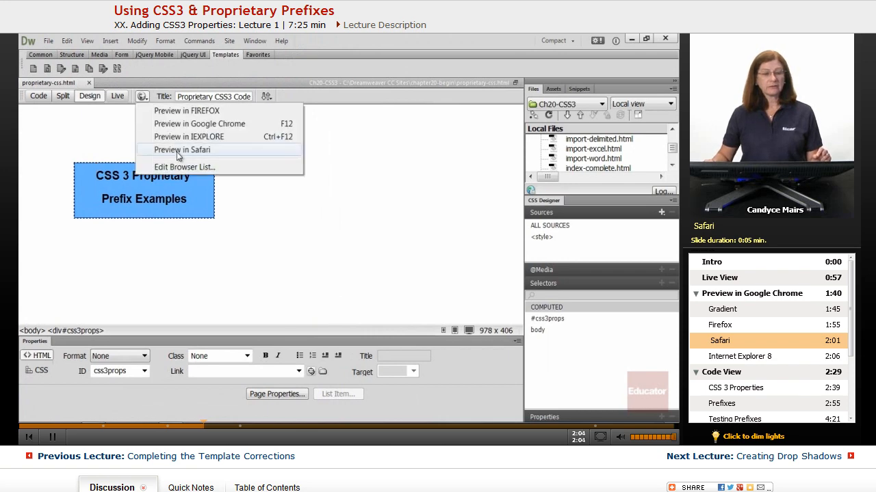
left_click(182, 149)
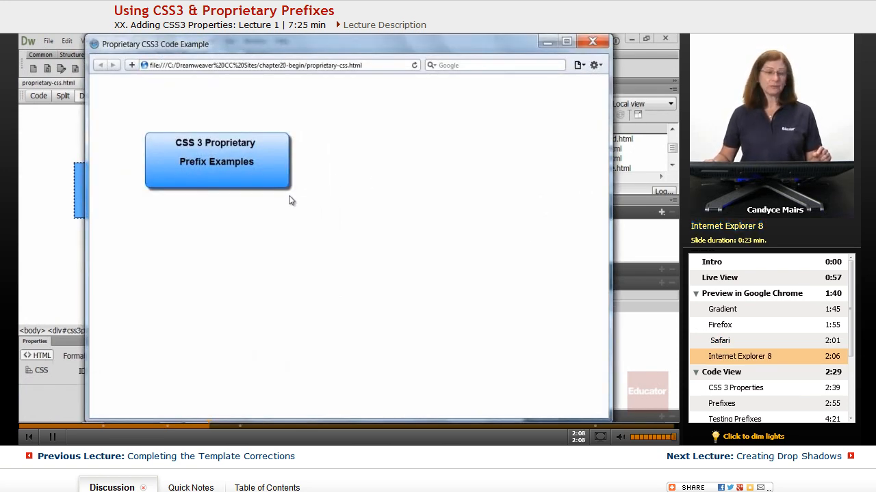
left_click(592, 41)
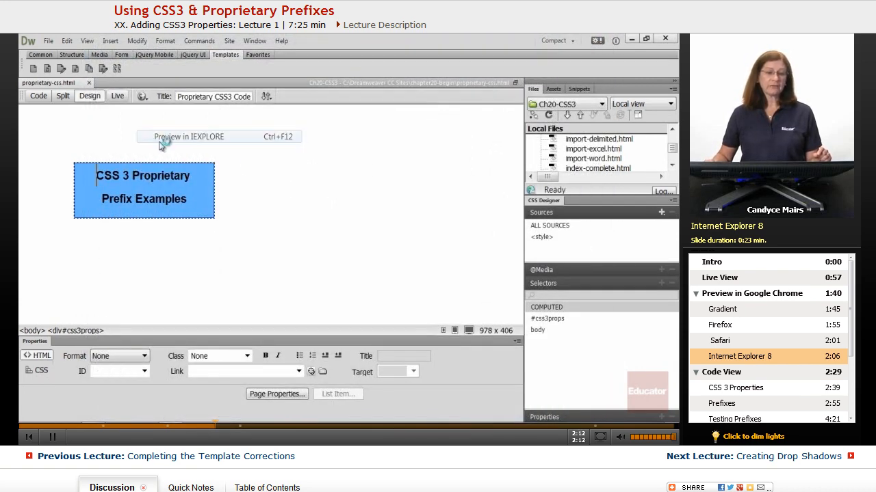
Preview the CSS3 box page in Internet Explorer 8, where corners render square
left_click(188, 137)
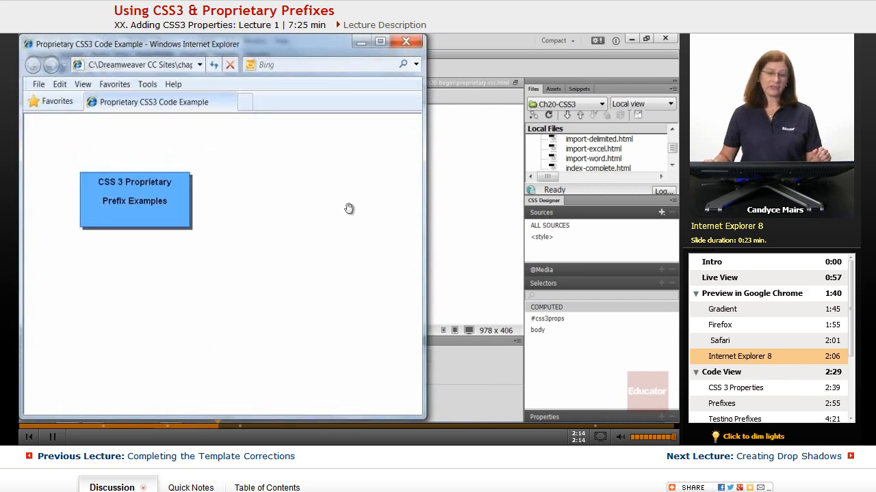
mouse_move(189, 230)
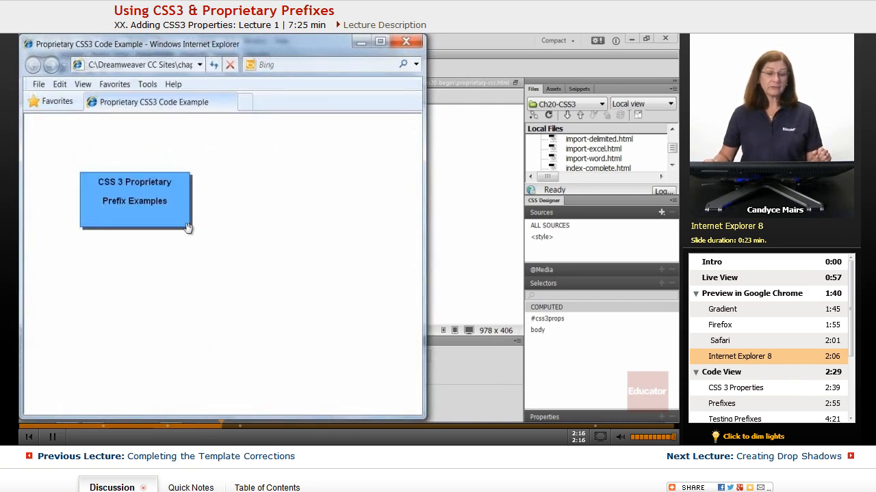
mouse_move(204, 262)
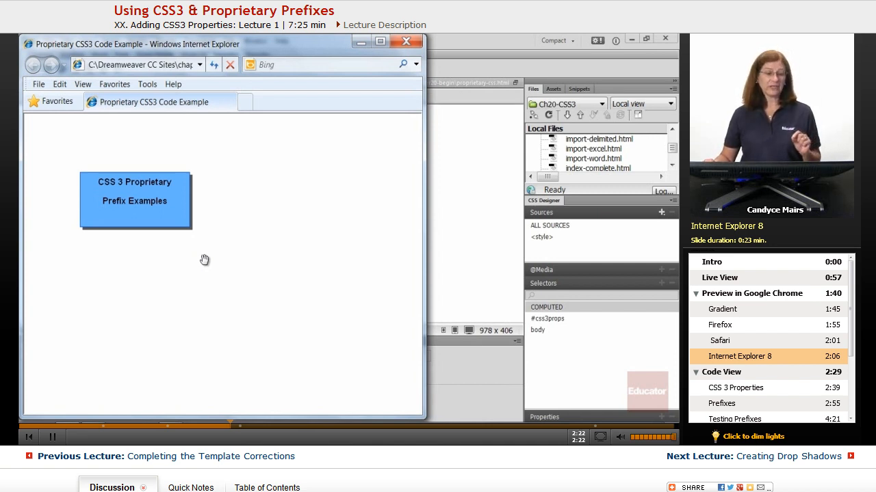
mouse_move(206, 256)
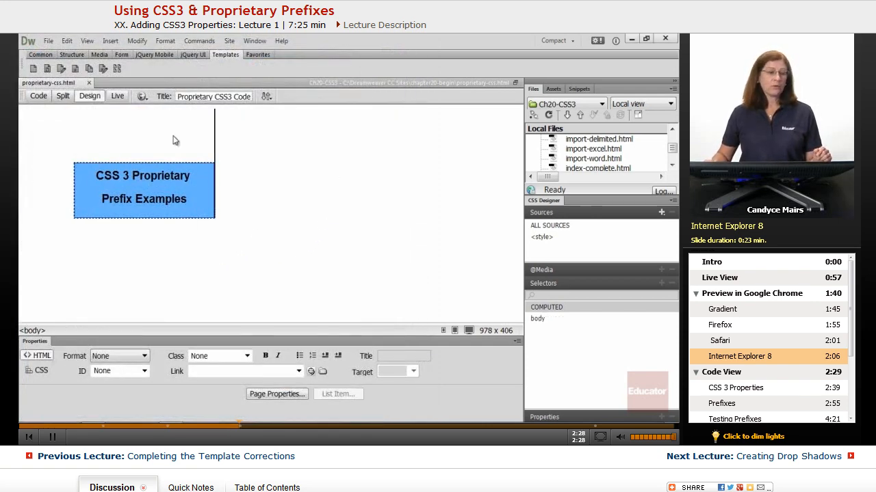
Switch to Code view and locate the #css3props rule's vendor-prefixed linear-gradient declarations
left_click(38, 96)
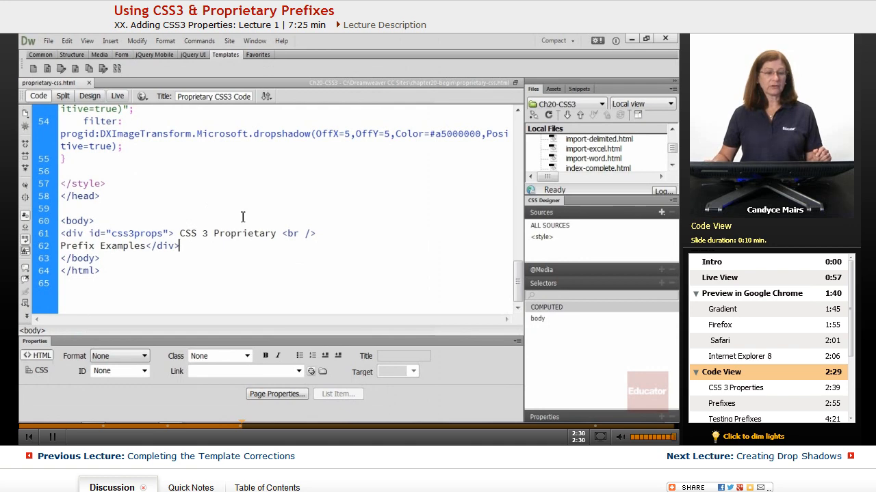
scroll("up", 3)
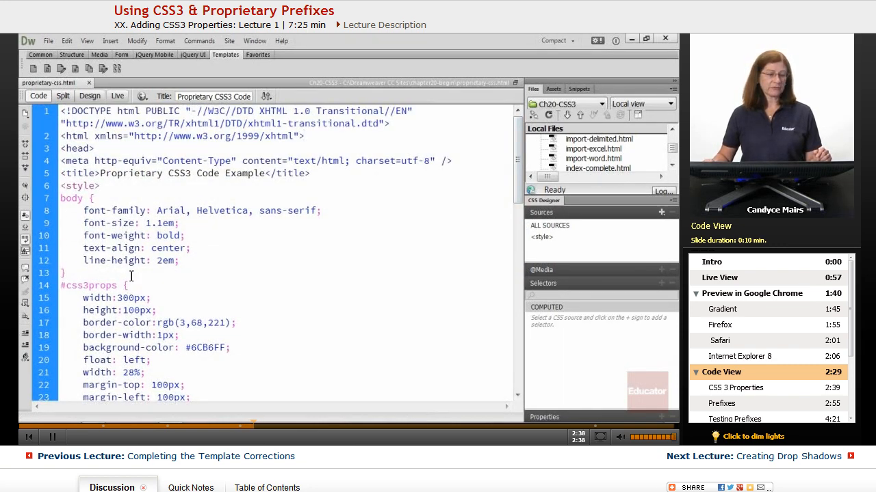
left_click(87, 286)
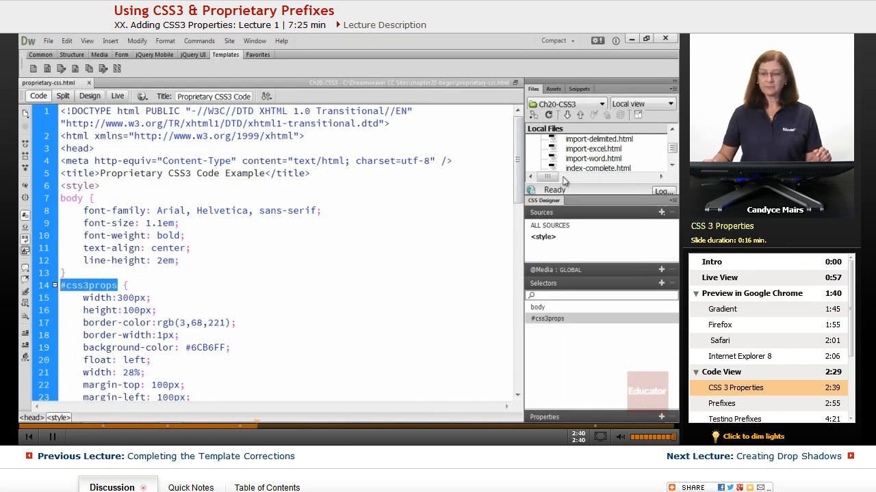
scroll("down", 3)
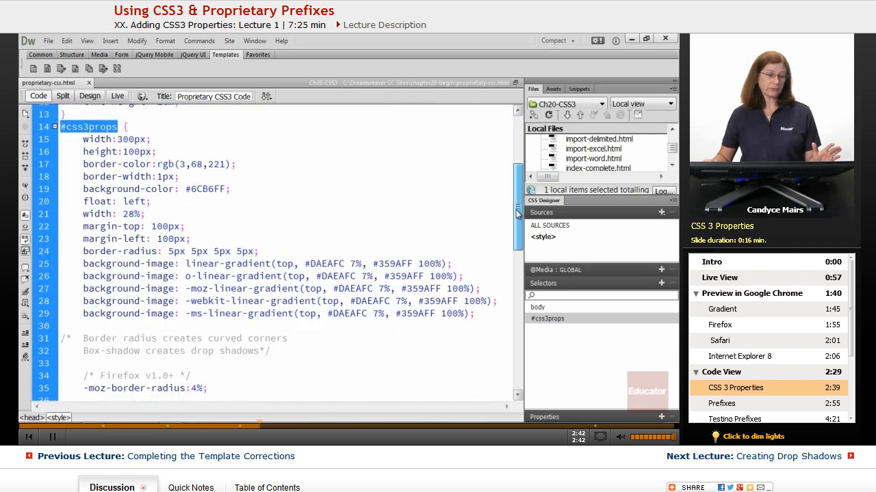
scroll("down", 3)
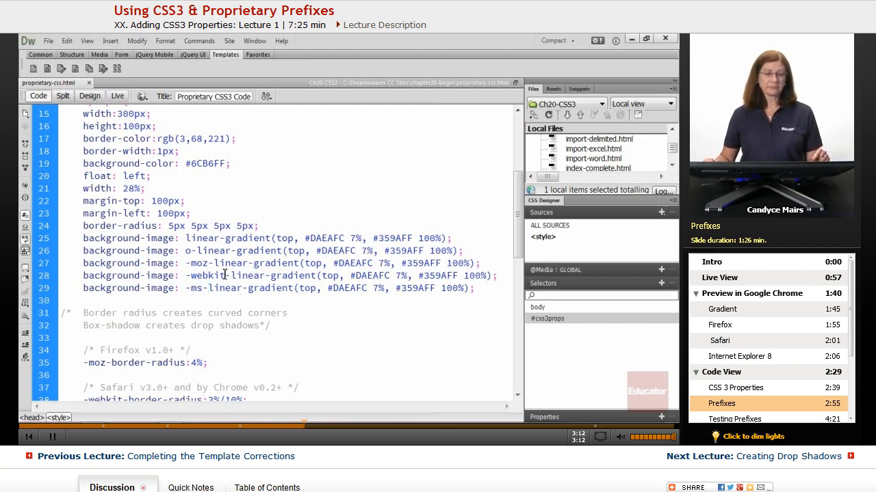
scroll("down", 3)
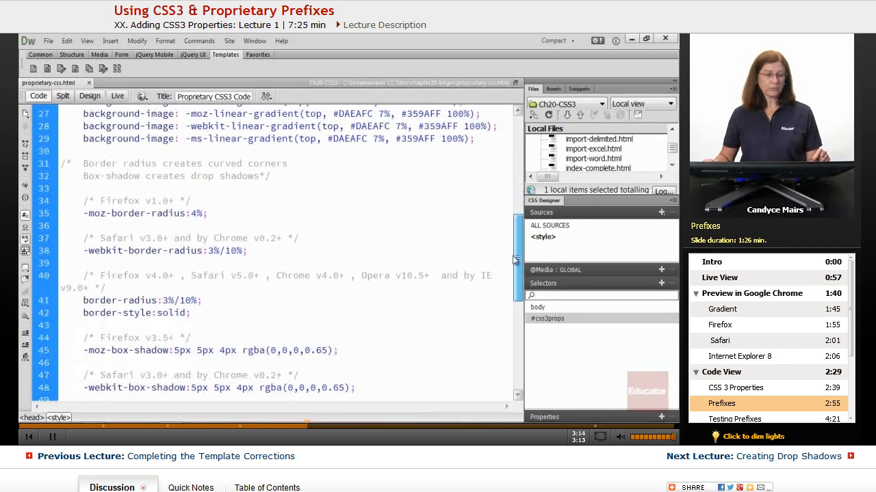
scroll("down", 3)
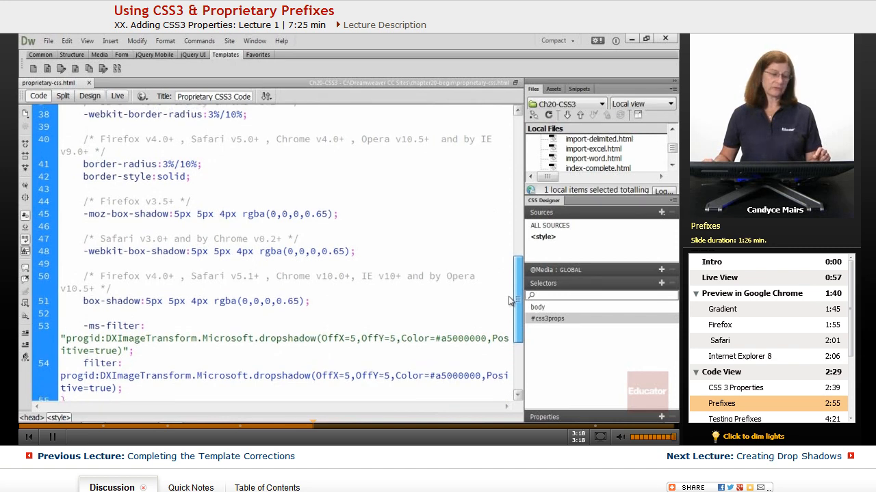
scroll("up", 3)
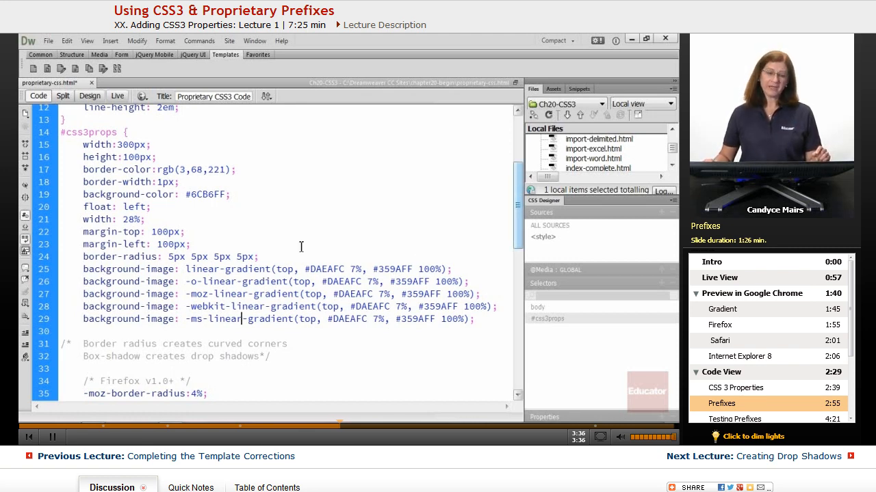
double_click(203, 268)
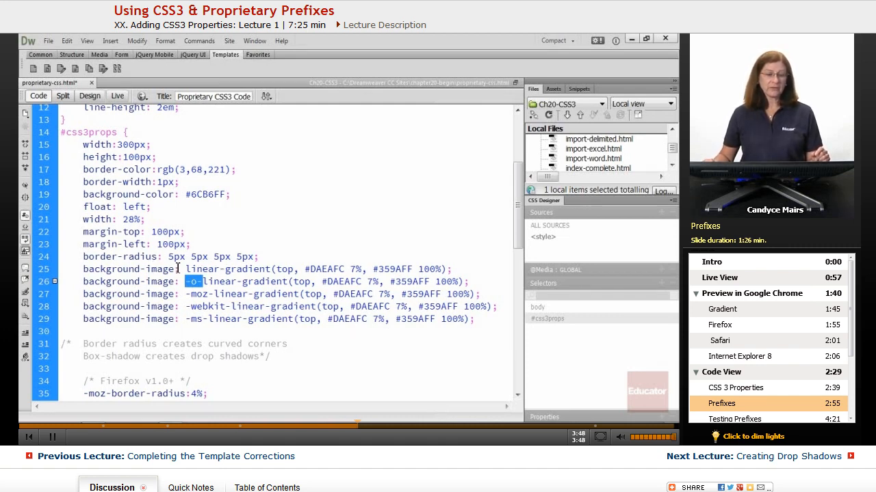
double_click(227, 269)
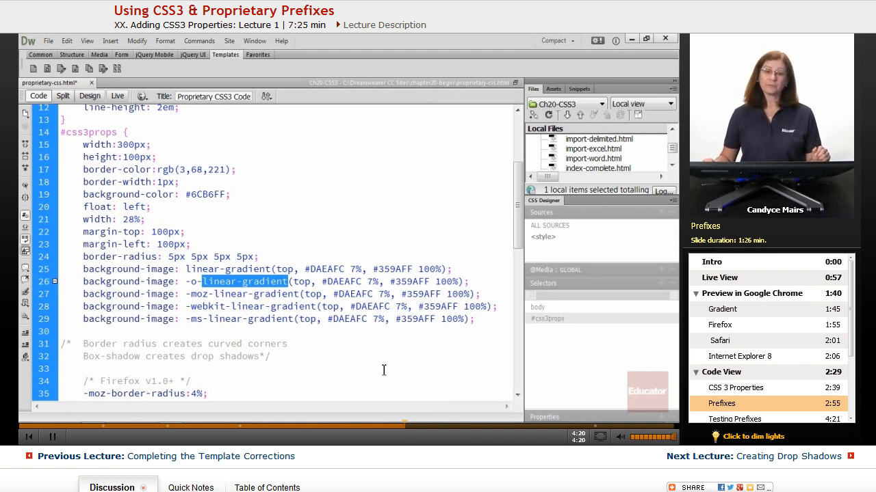
left_click(734, 419)
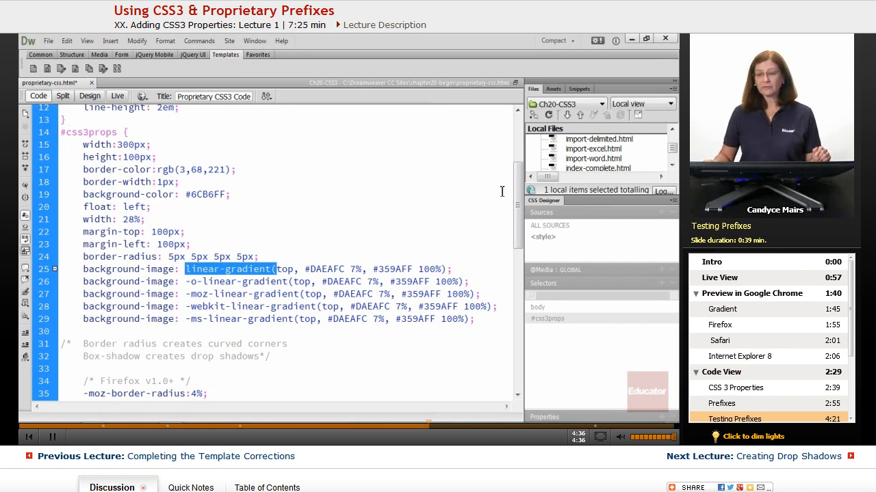
Scroll to the prefixed box-shadow and IE filter lines and collapse the side panel group
scroll("down", 3)
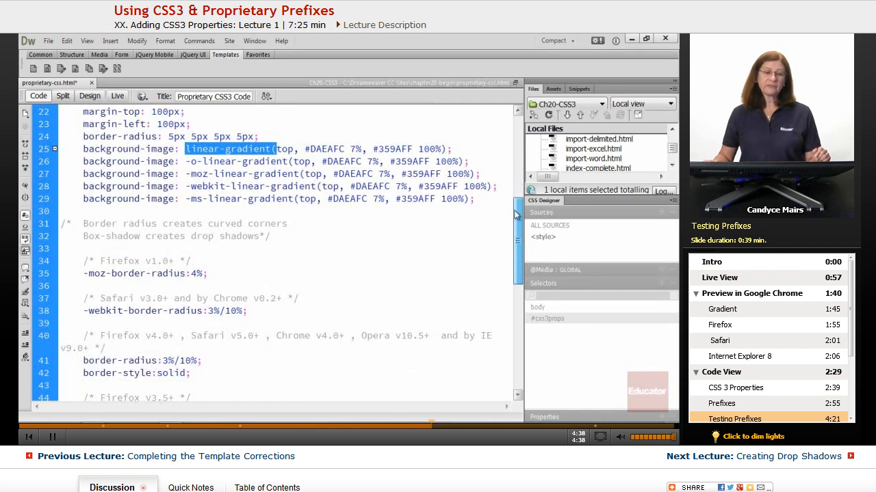
mouse_move(392, 245)
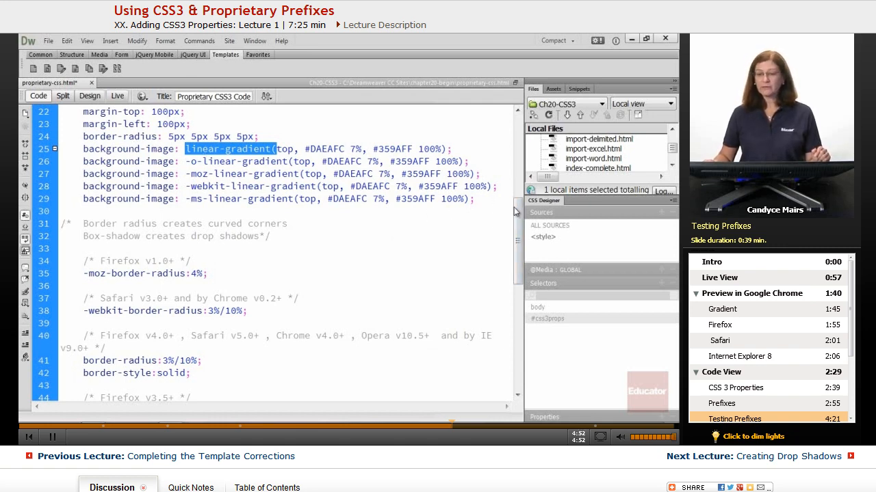
scroll("down", 3)
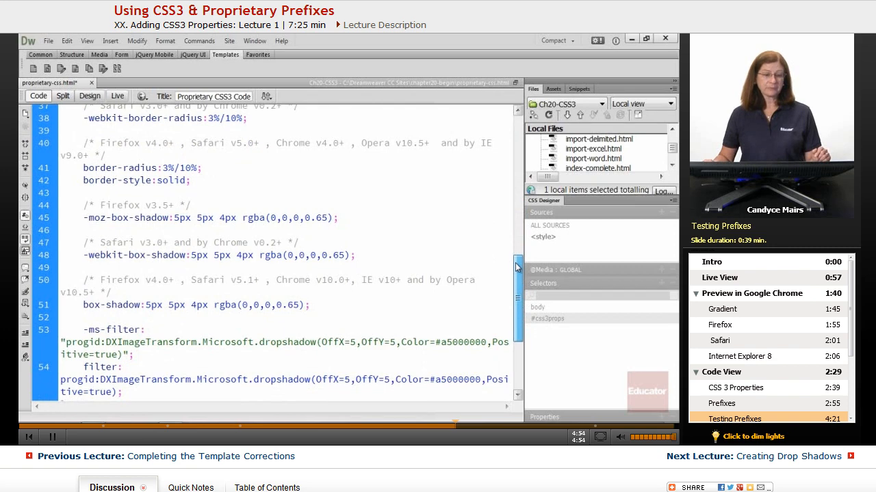
scroll("down", 3)
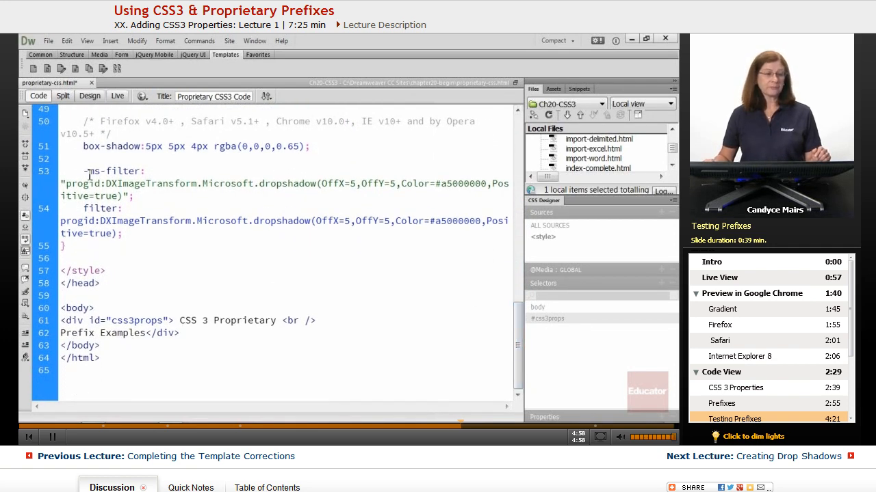
double_click(112, 171)
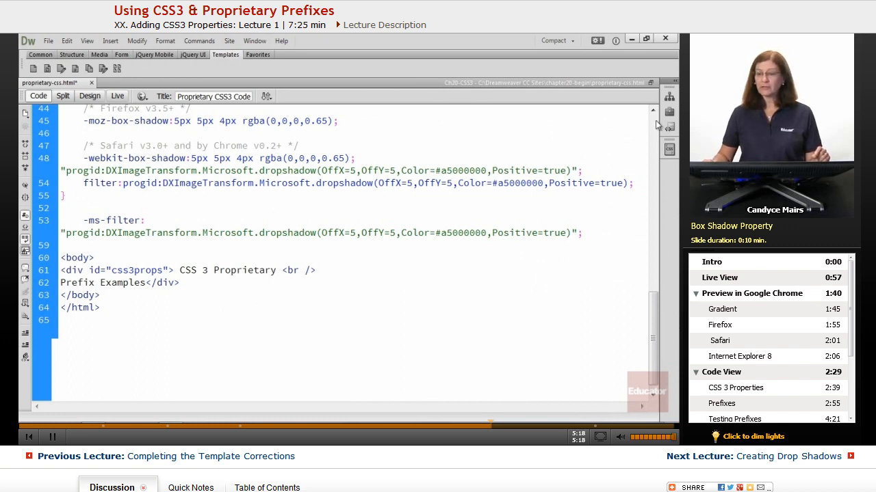
scroll("up", 3)
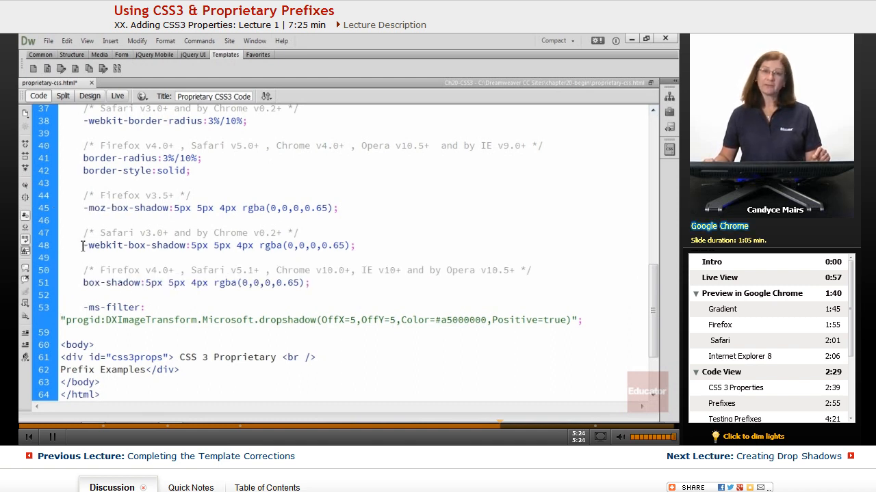
double_click(103, 245)
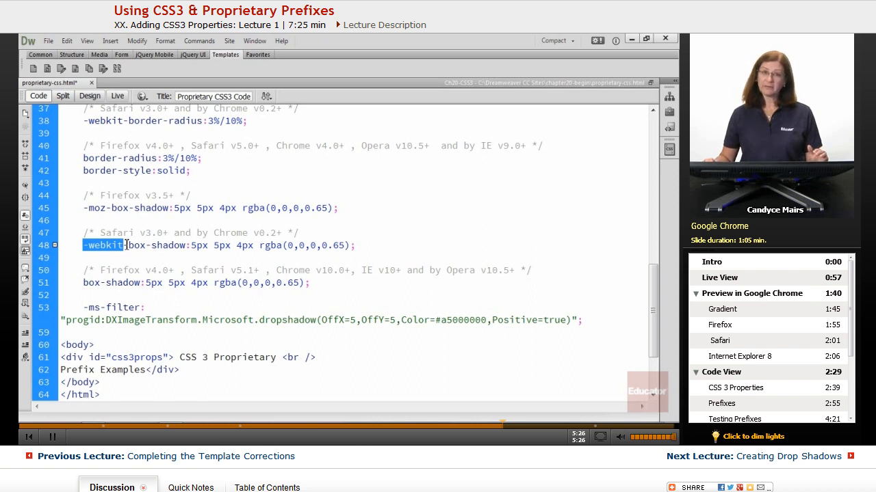
mouse_move(318, 342)
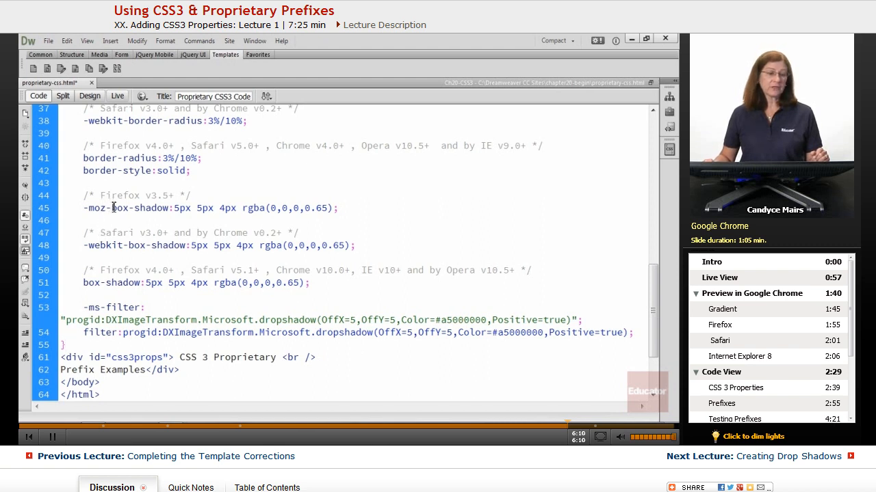
double_click(97, 208)
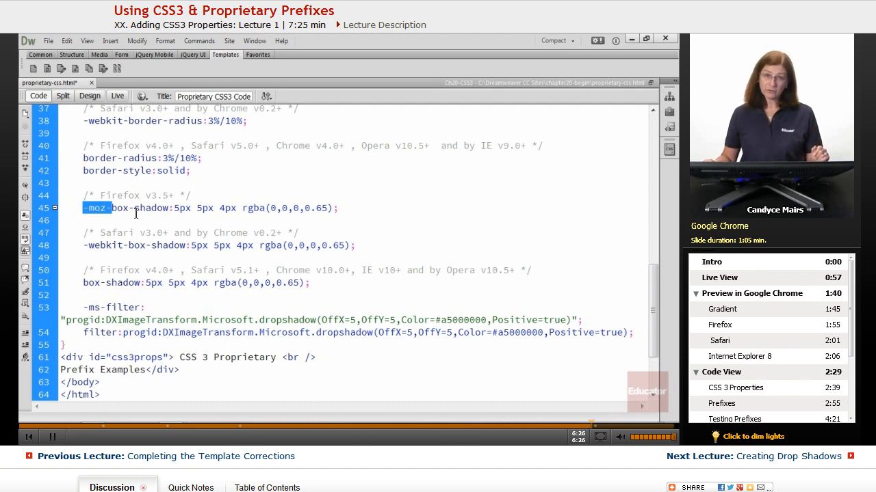
scroll("up", 3)
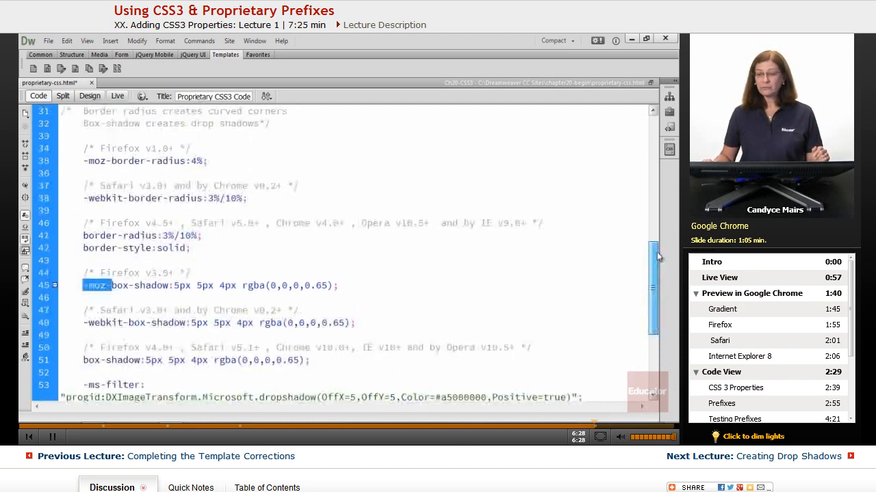
Scroll back to #css3props and return to Design view showing the rendered blue box
scroll("up", 3)
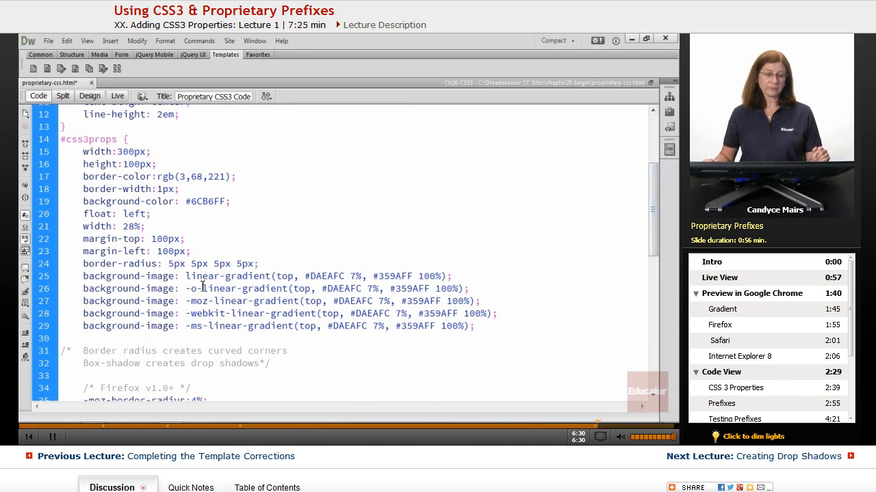
double_click(194, 287)
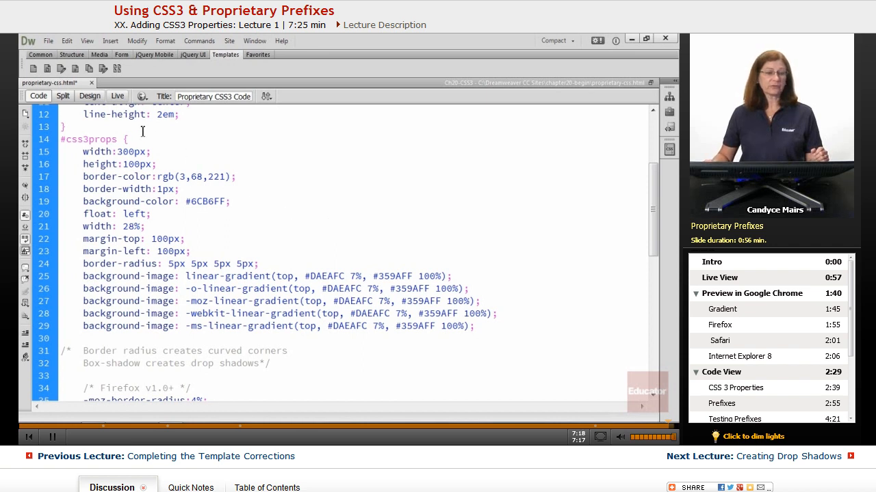
left_click(91, 95)
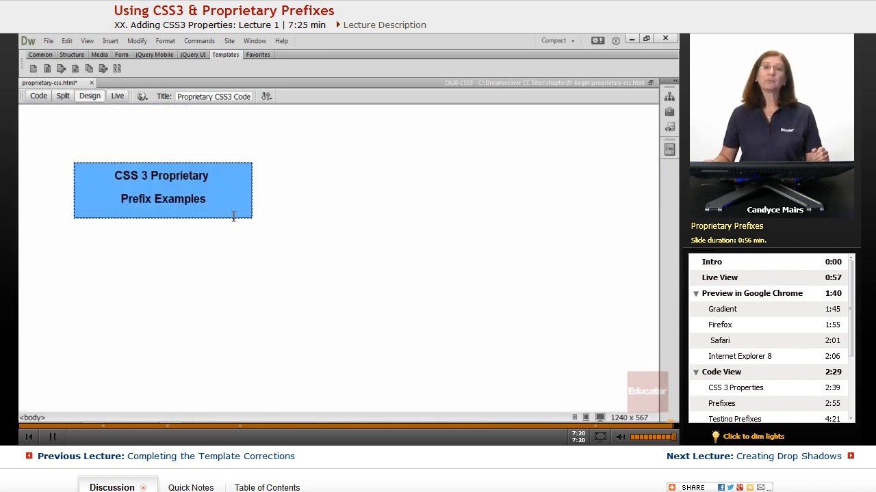